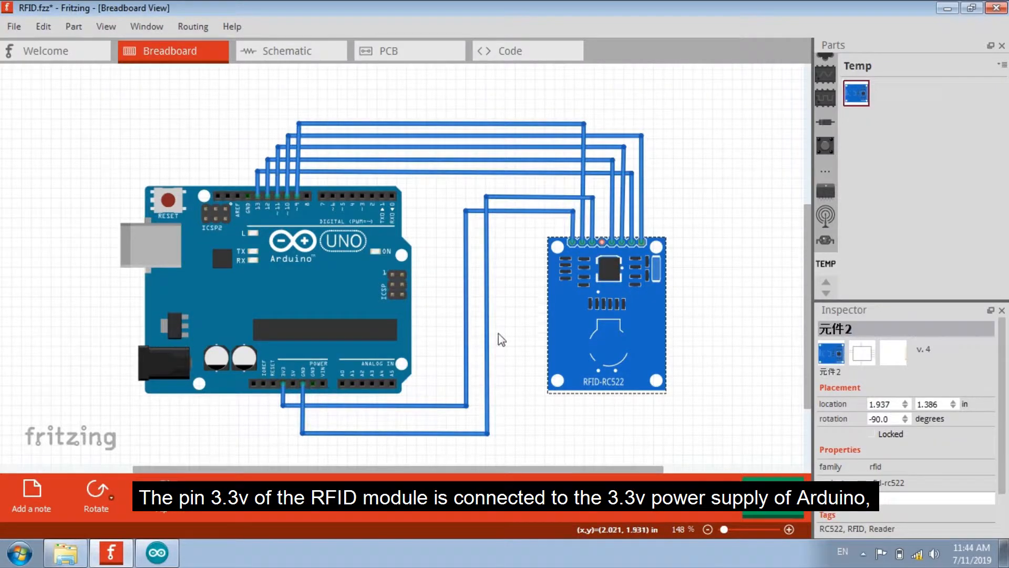
pyautogui.moveTo(568, 274)
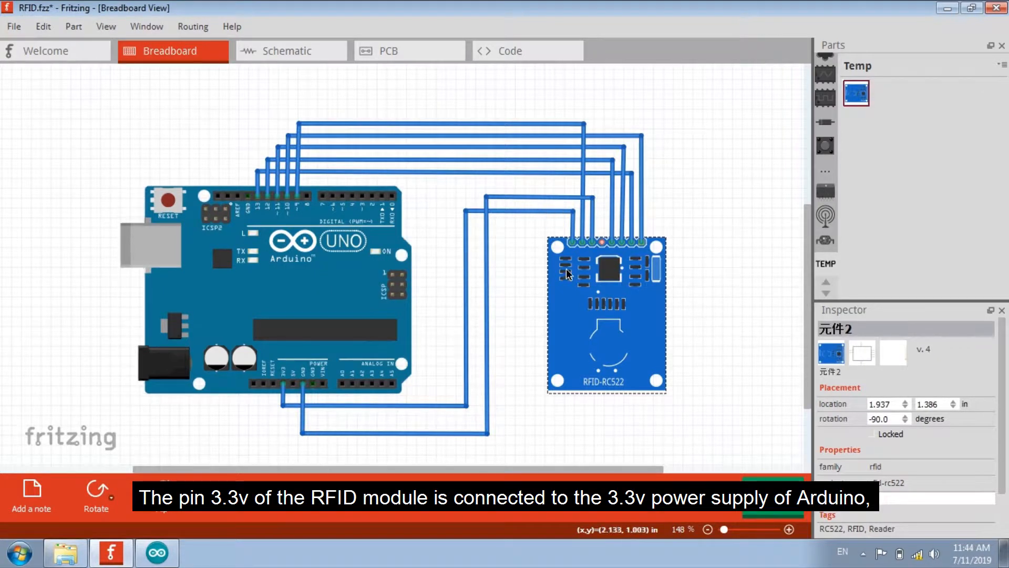
pyautogui.moveTo(573, 257)
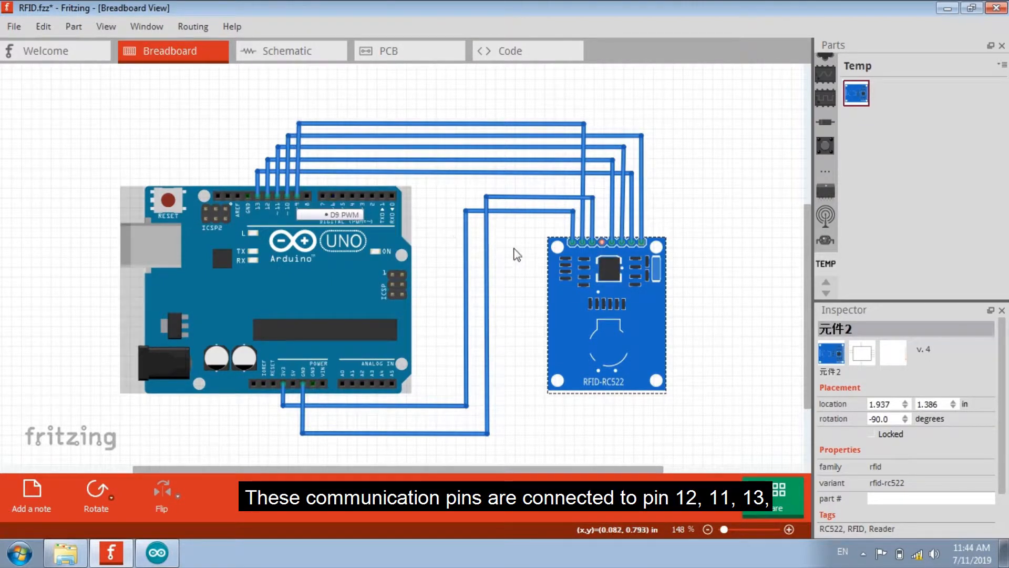
pyautogui.moveTo(617, 250)
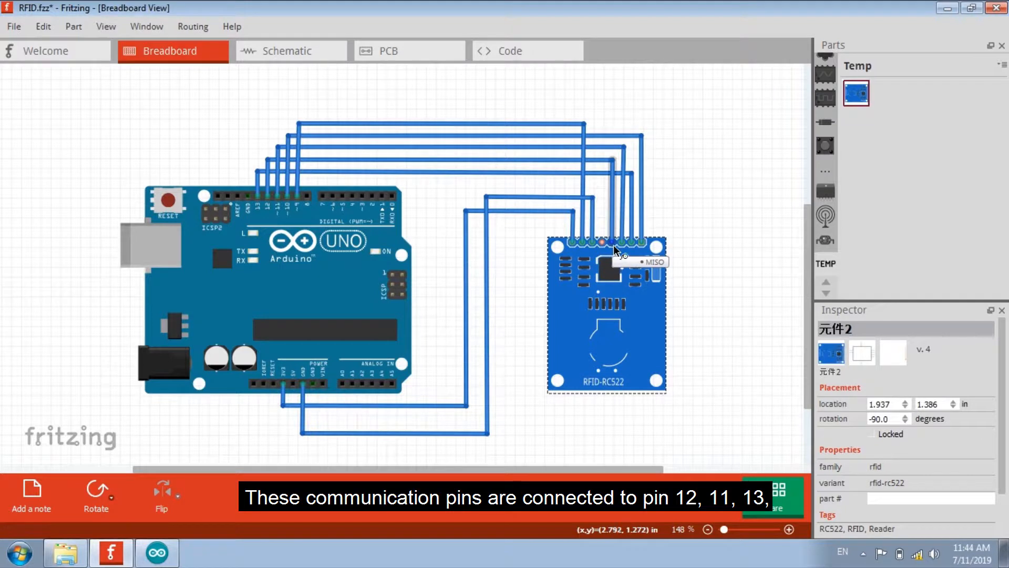
pyautogui.moveTo(652, 249)
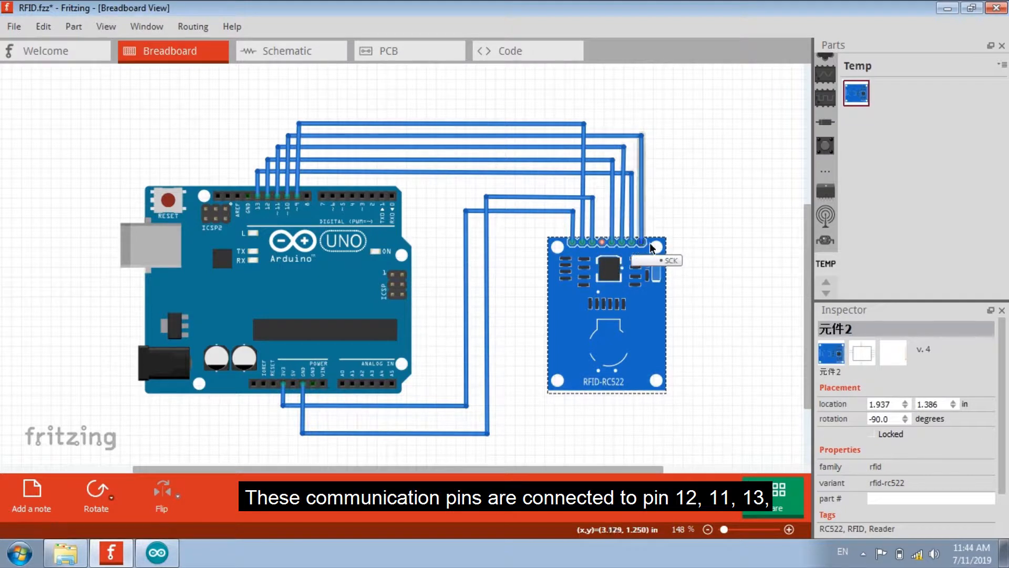
pyautogui.moveTo(617, 250)
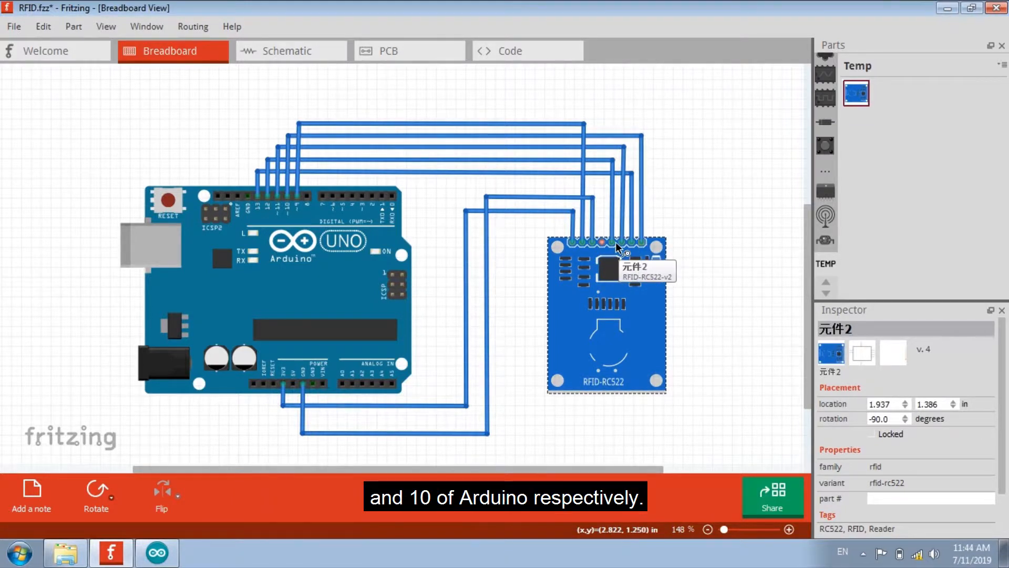
pyautogui.moveTo(643, 248)
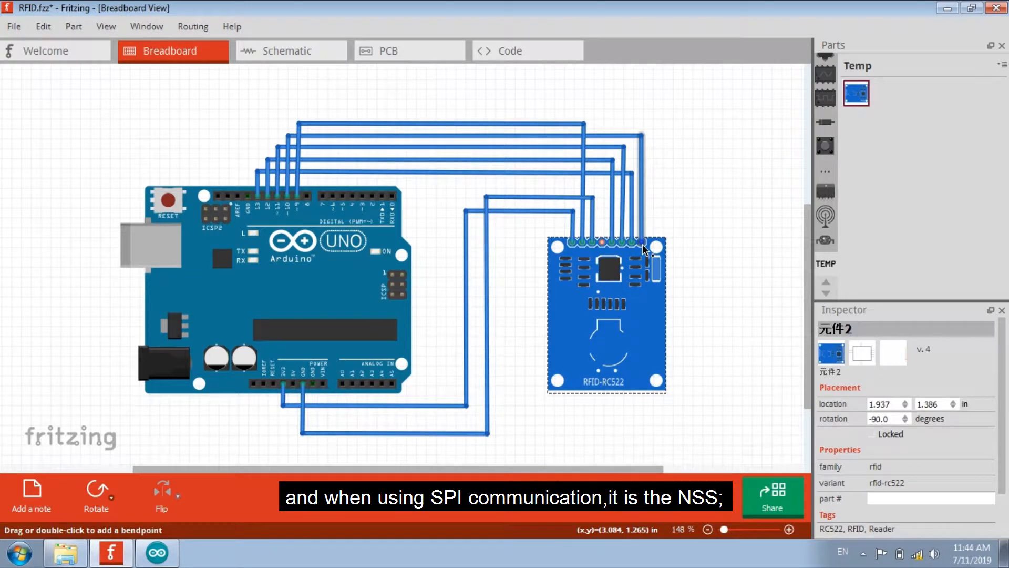
pyautogui.moveTo(644, 250)
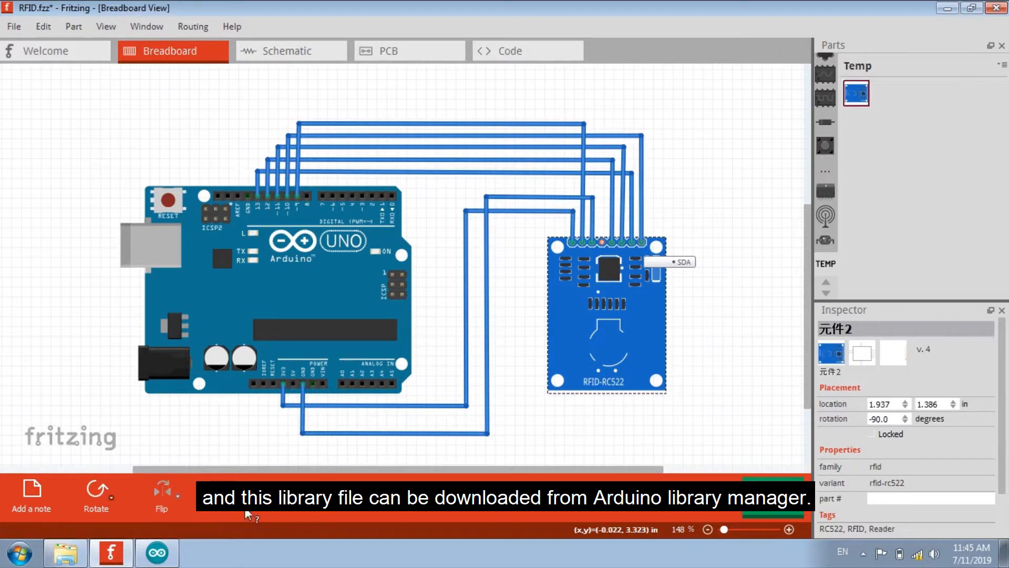
# Step: Show the MFRC522 RFID library listed as installed in the Library Manager
pyautogui.click(157, 552)
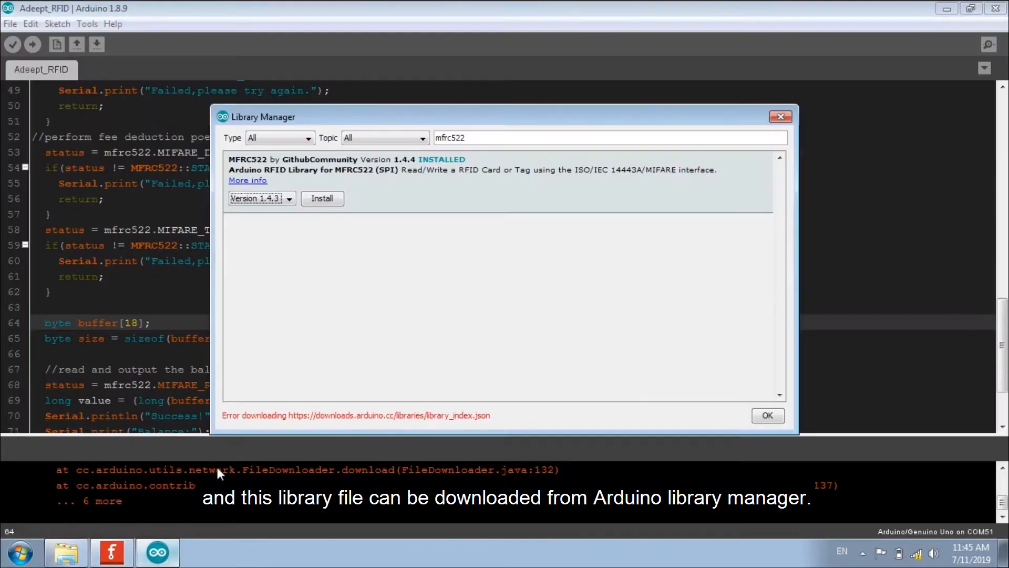
pyautogui.moveTo(664, 205)
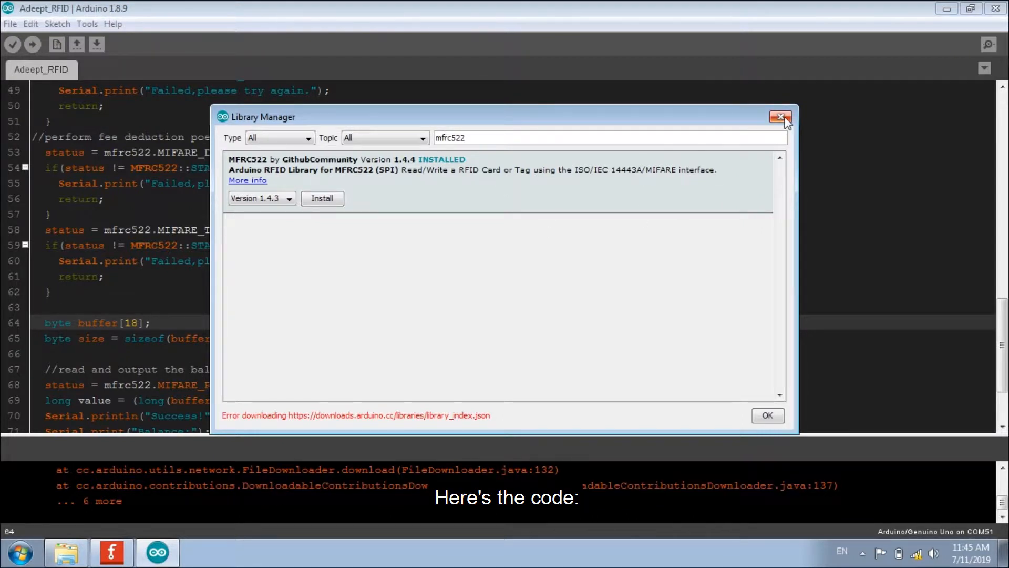
pyautogui.moveTo(759, 132)
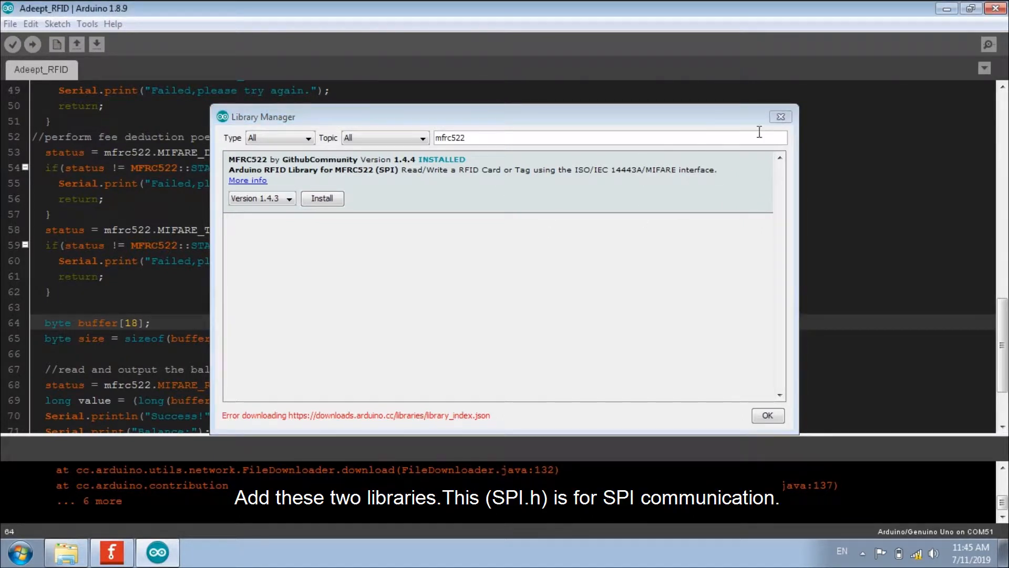
pyautogui.click(767, 415)
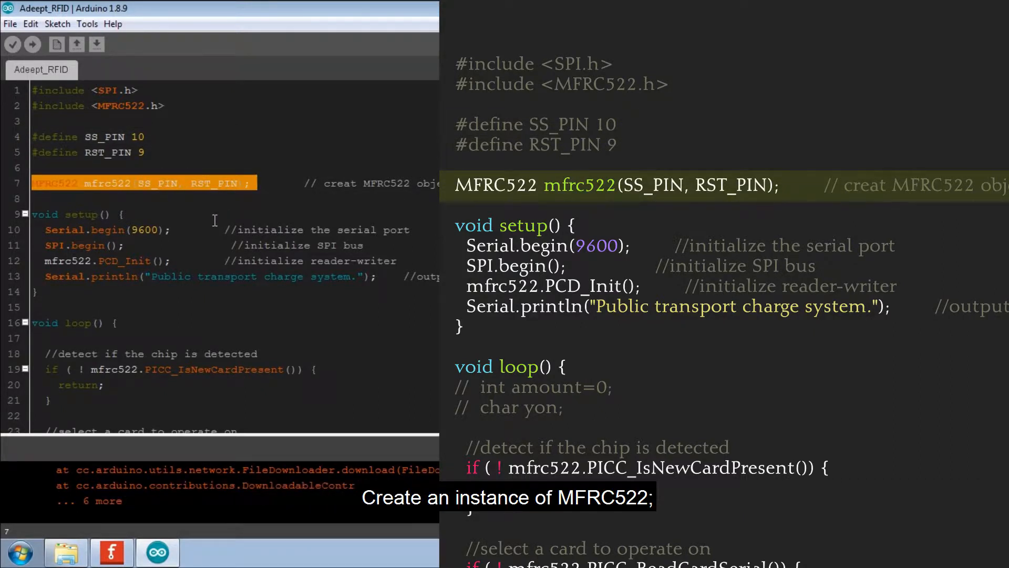
# Step: Scroll through the sketch's includes, pin defines, setup() and loop card-reading code
pyautogui.scroll(-3)
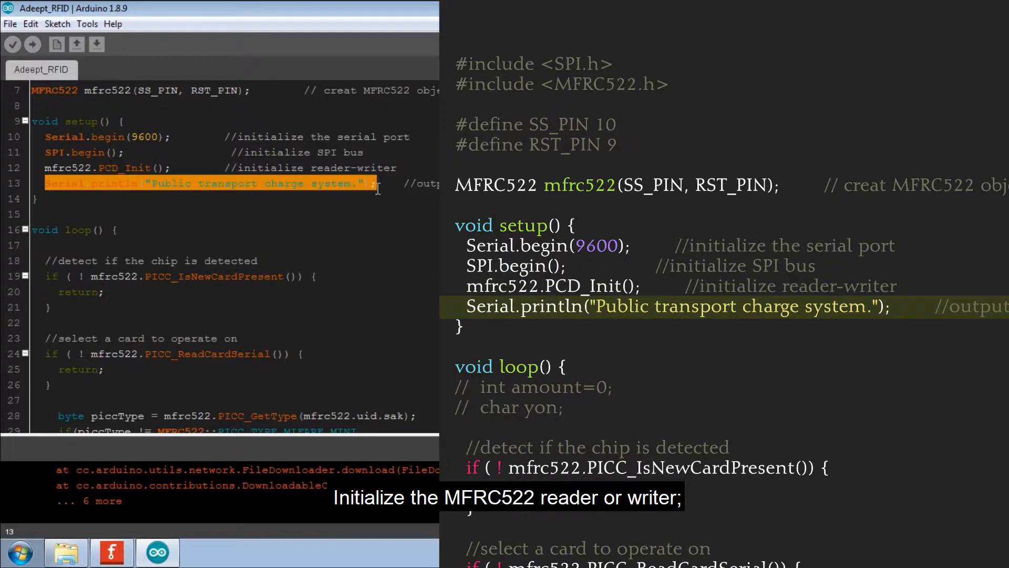
pyautogui.scroll(-3)
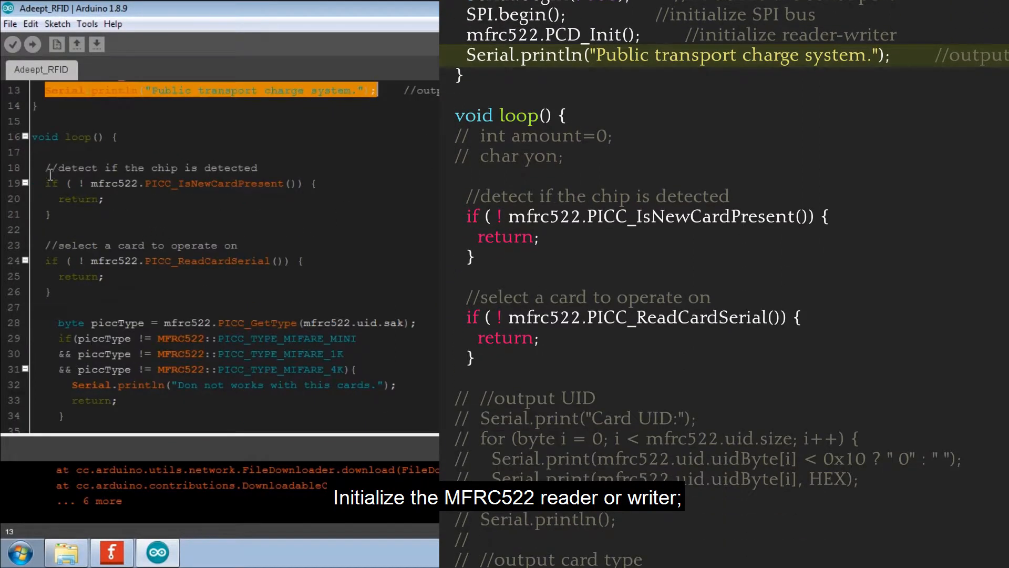
pyautogui.scroll(-3)
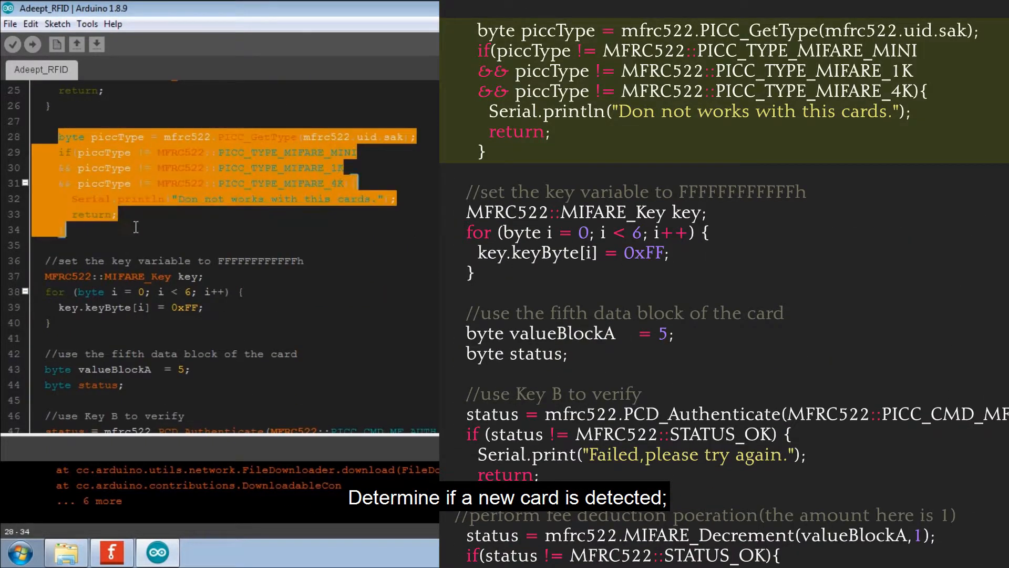
pyautogui.moveTo(165, 231)
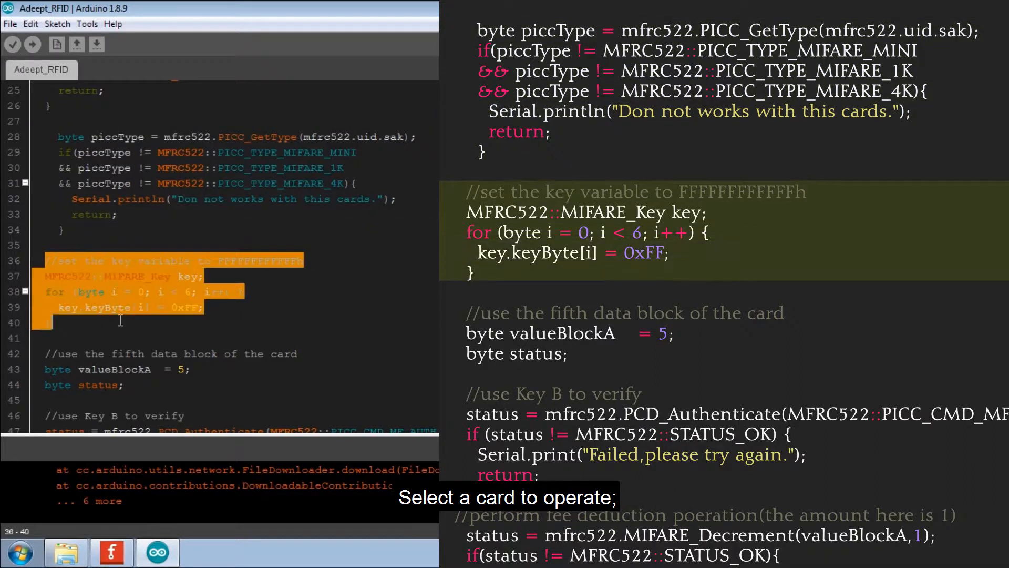
pyautogui.scroll(-3)
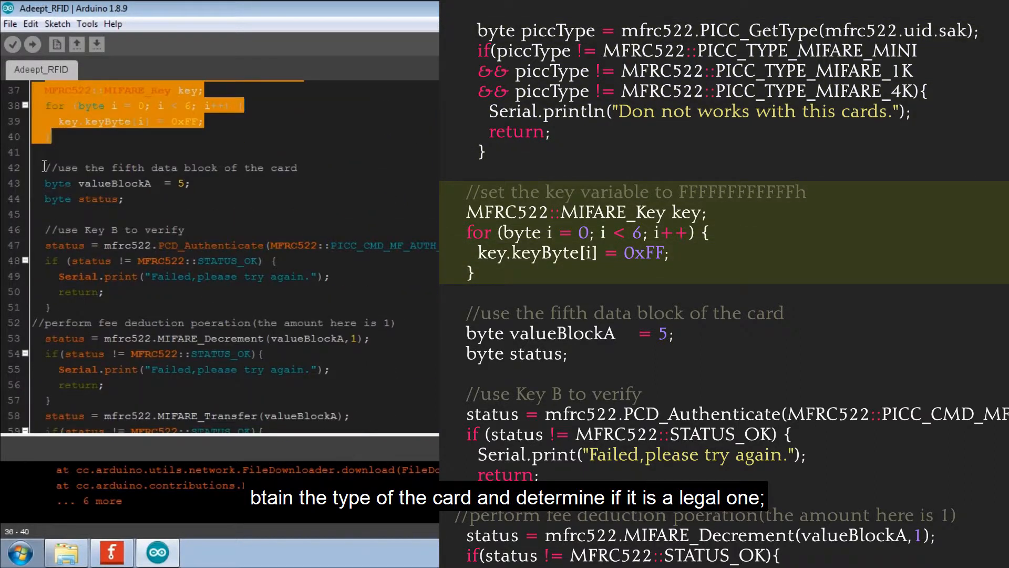
pyautogui.scroll(3)
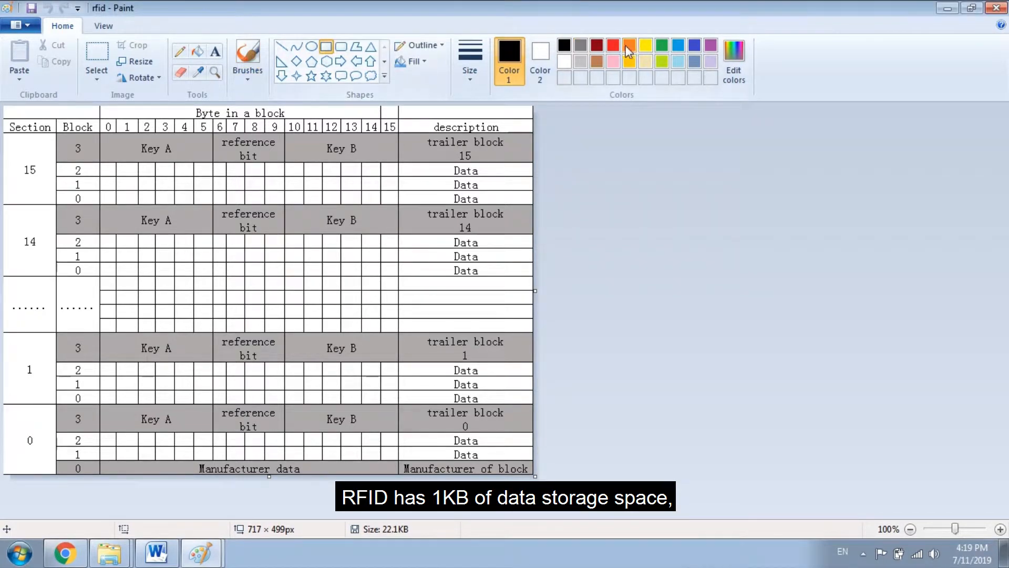
# Step: Outline the trailer block's Key A, reference bits and Key B in red, then return to the sketch
pyautogui.click(612, 45)
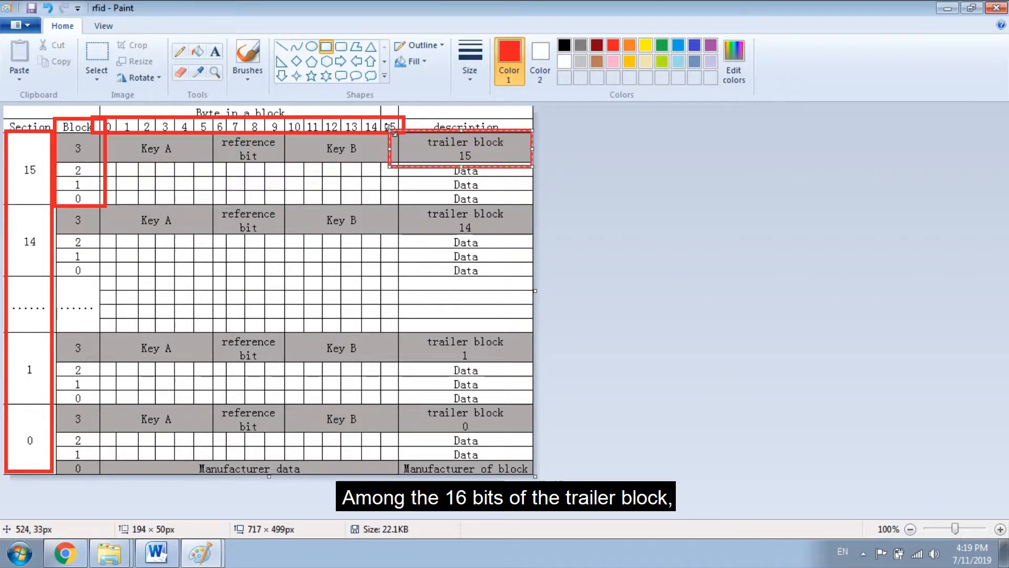
pyautogui.moveTo(213, 164)
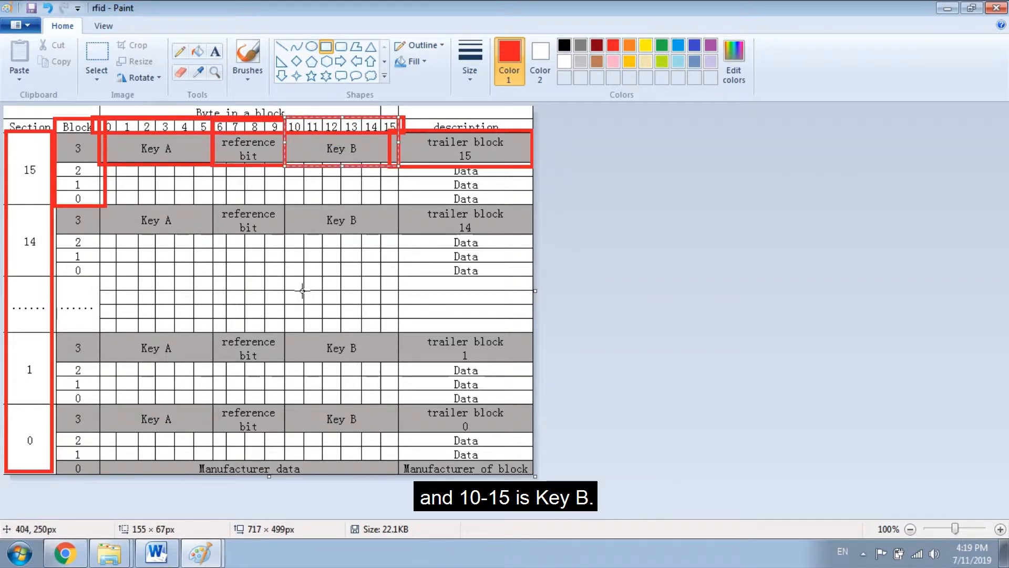
pyautogui.moveTo(154, 157)
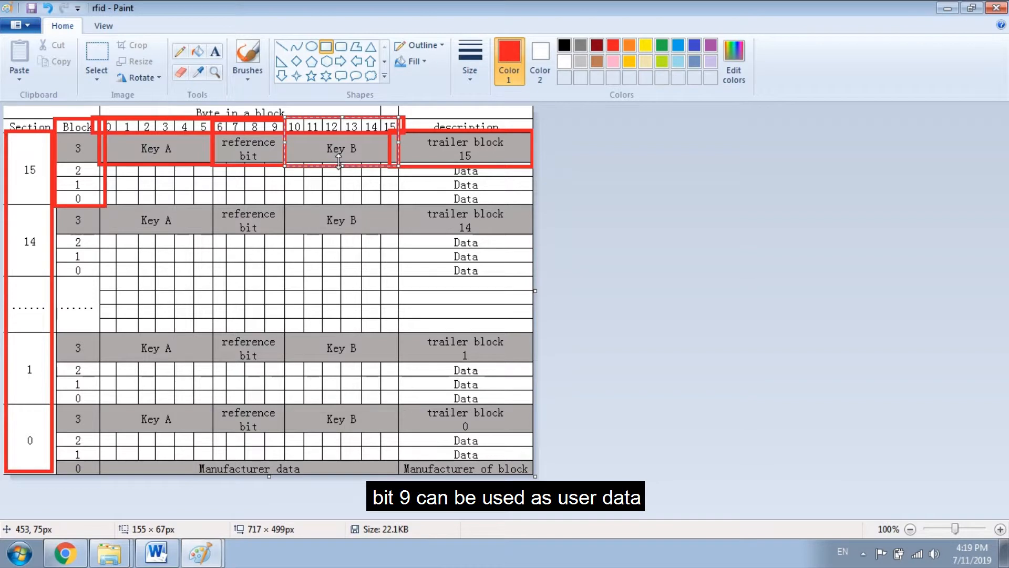
pyautogui.moveTo(285, 147)
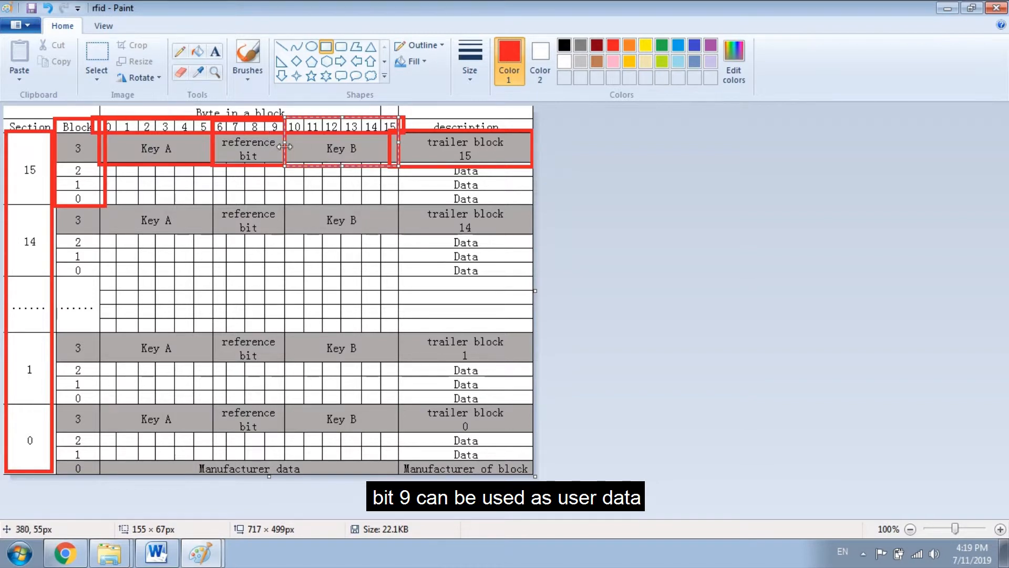
pyautogui.click(158, 552)
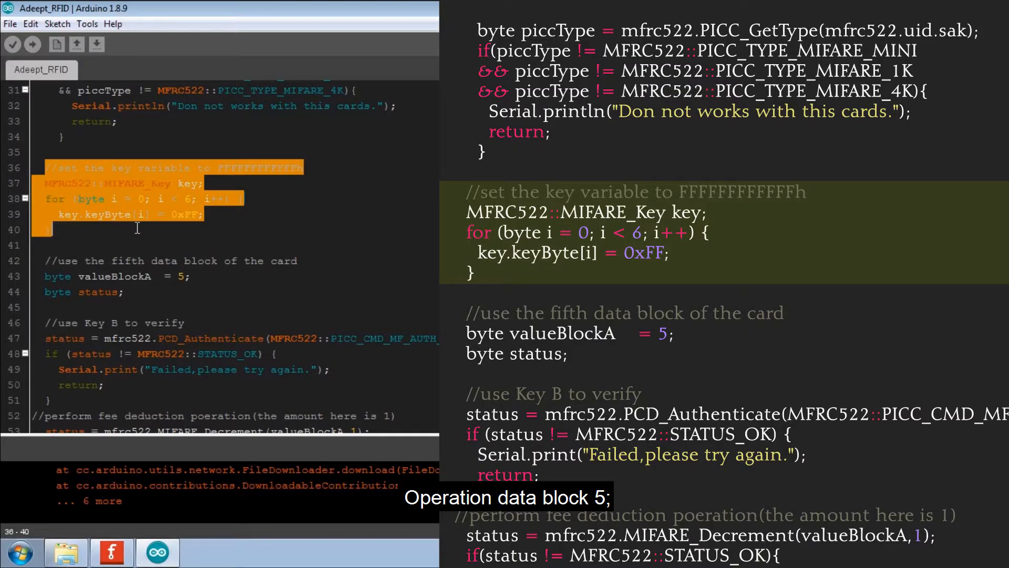
pyautogui.scroll(-3)
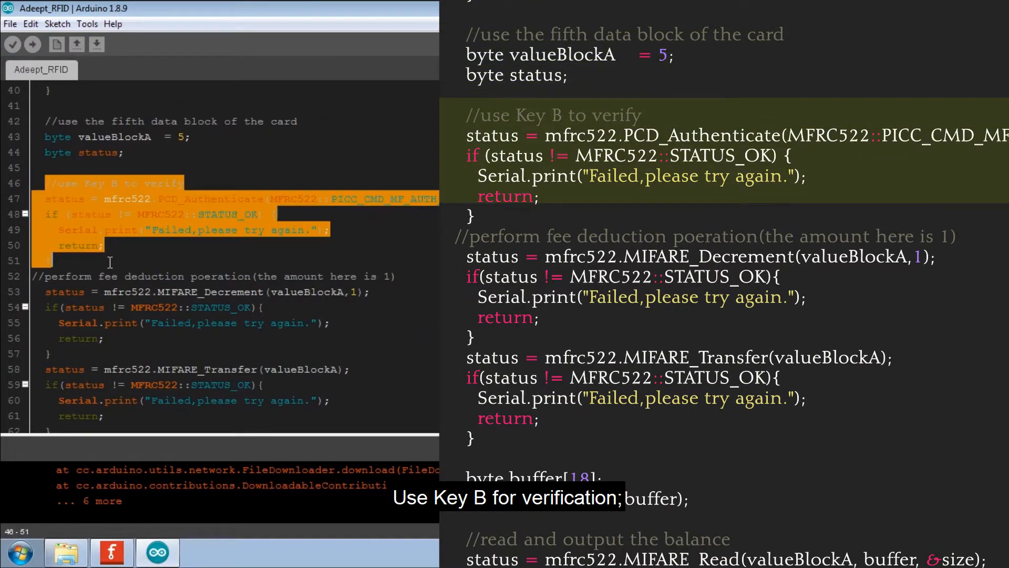
pyautogui.scroll(-3)
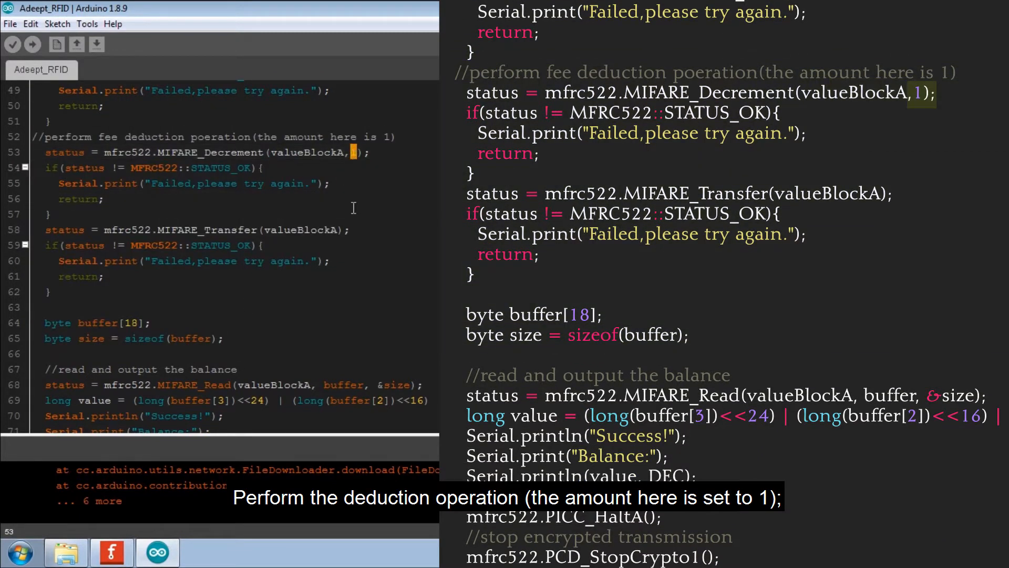
pyautogui.scroll(-3)
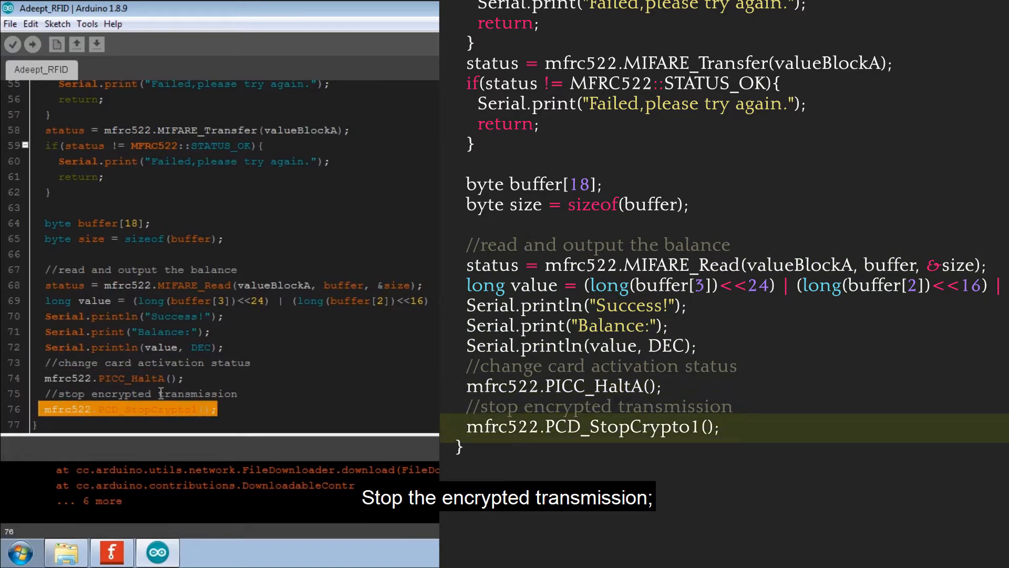
pyautogui.click(270, 409)
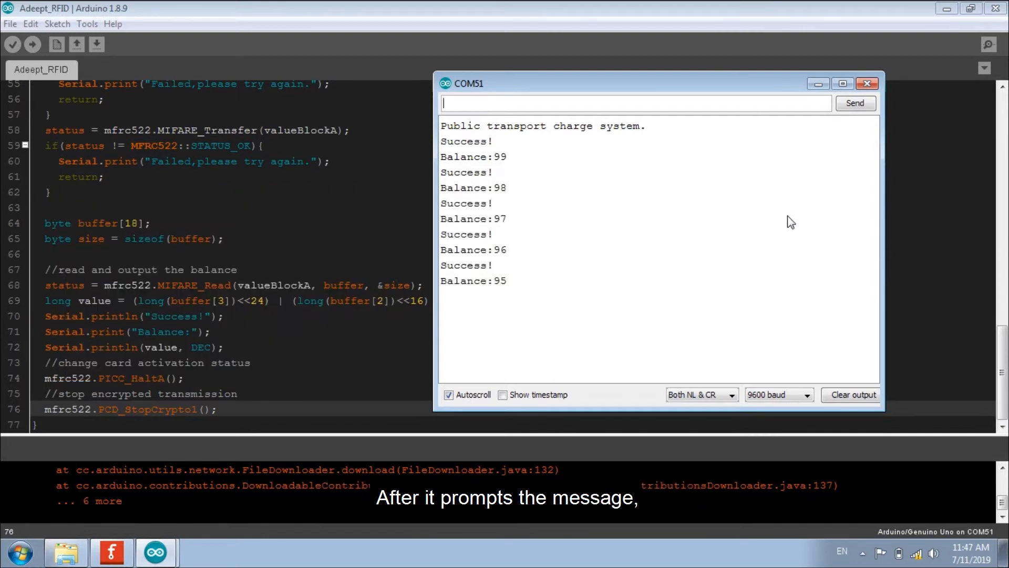
pyautogui.moveTo(713, 228)
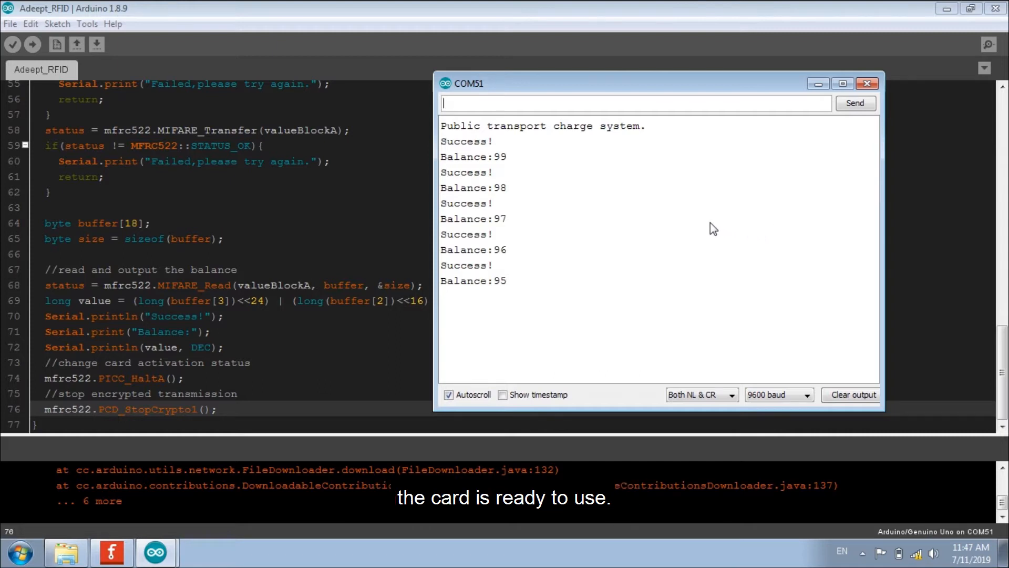
pyautogui.moveTo(674, 212)
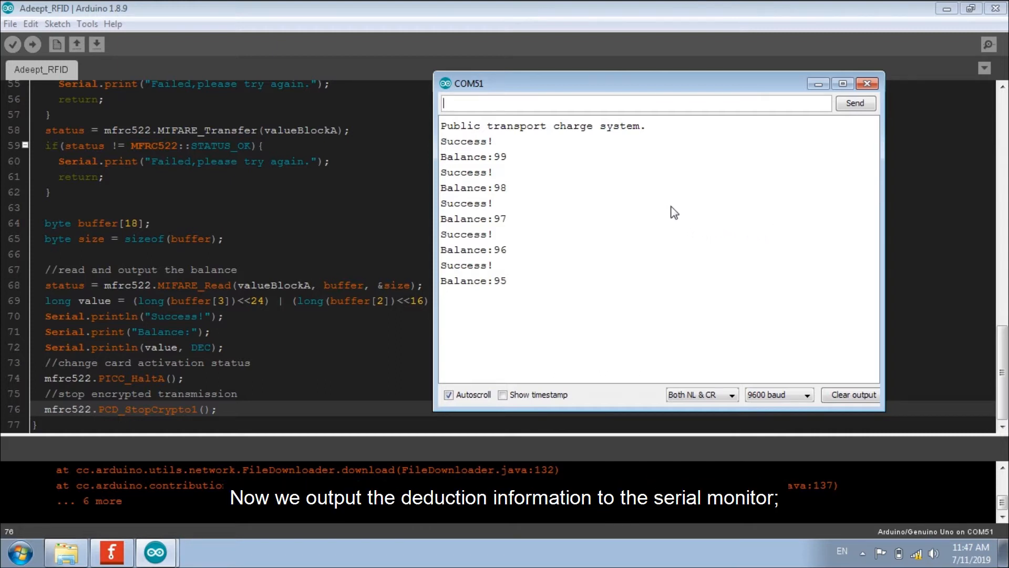
pyautogui.moveTo(661, 231)
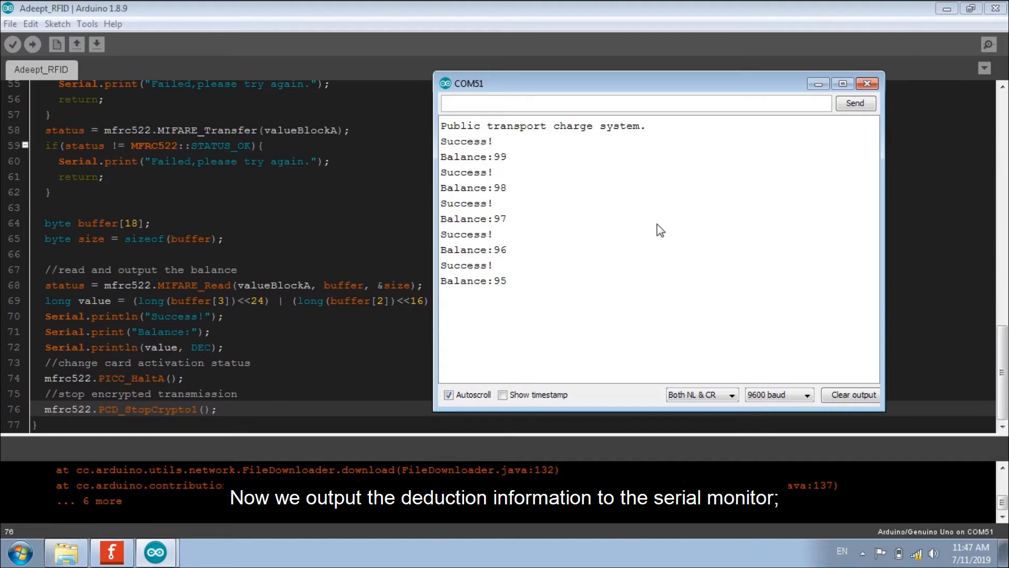
pyautogui.moveTo(581, 213)
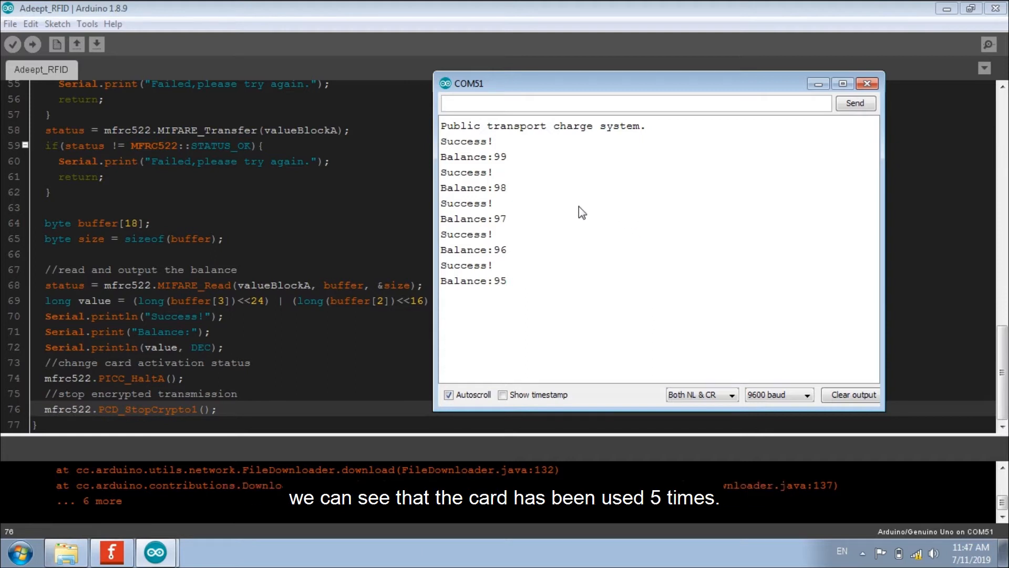
pyautogui.moveTo(572, 206)
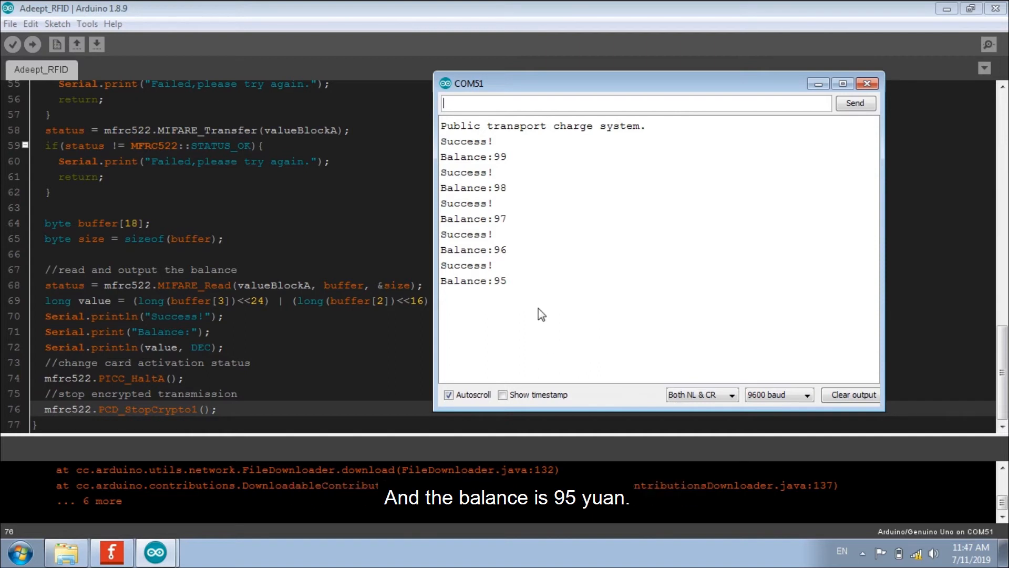
pyautogui.moveTo(543, 326)
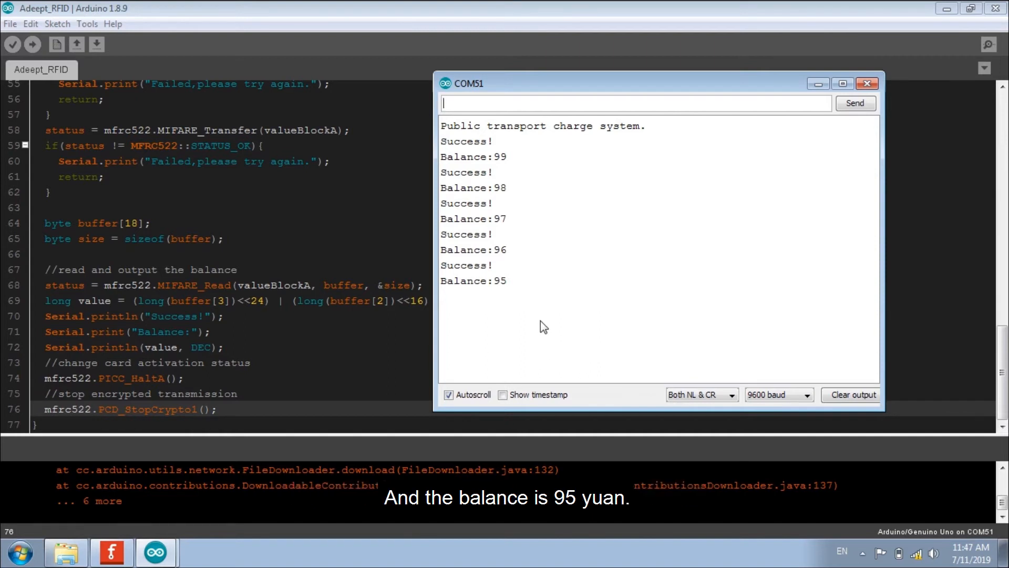